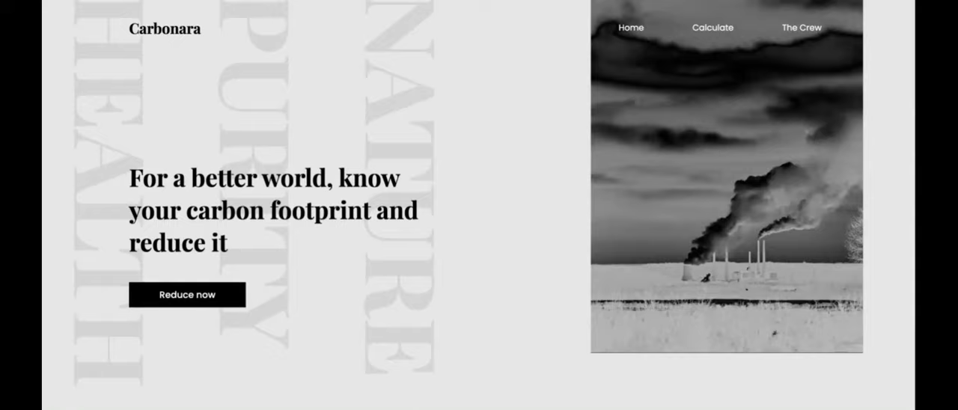
- Add a 290 km bus trip to road travel in the vacation calculator
scroll("down", 3)
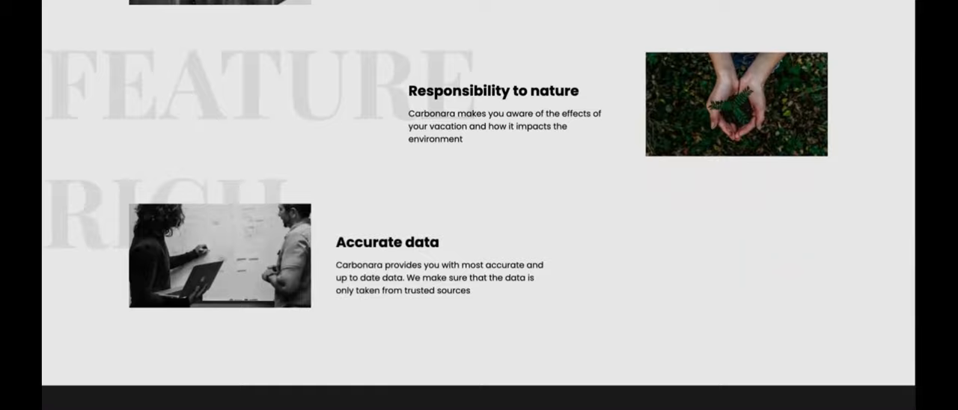
scroll("up", 3)
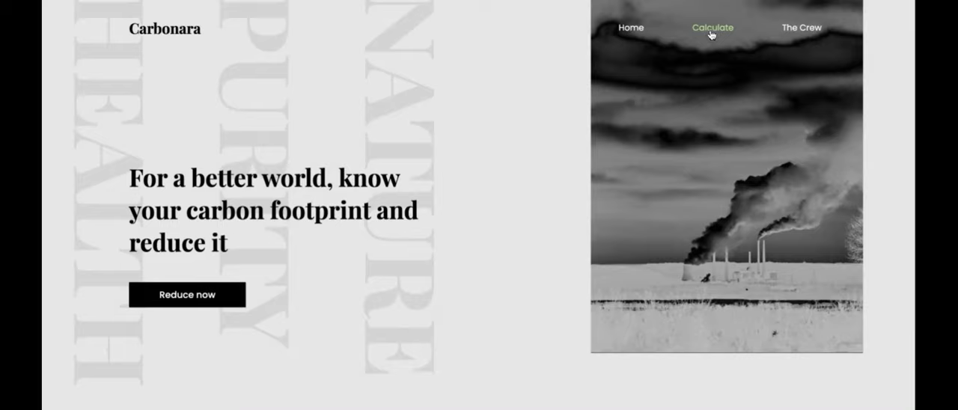
left_click(712, 27)
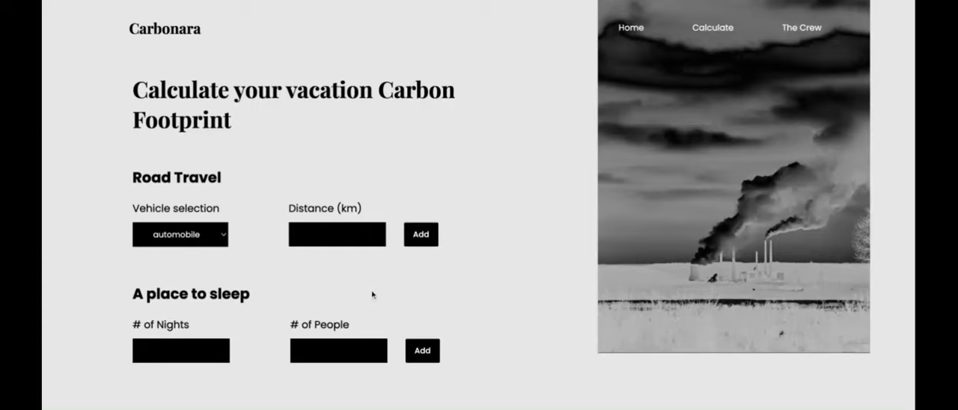
mouse_move(206, 242)
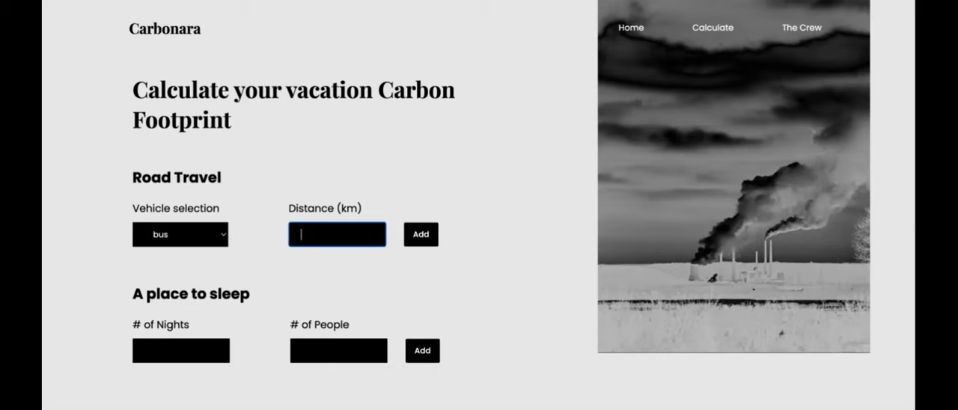
type("290")
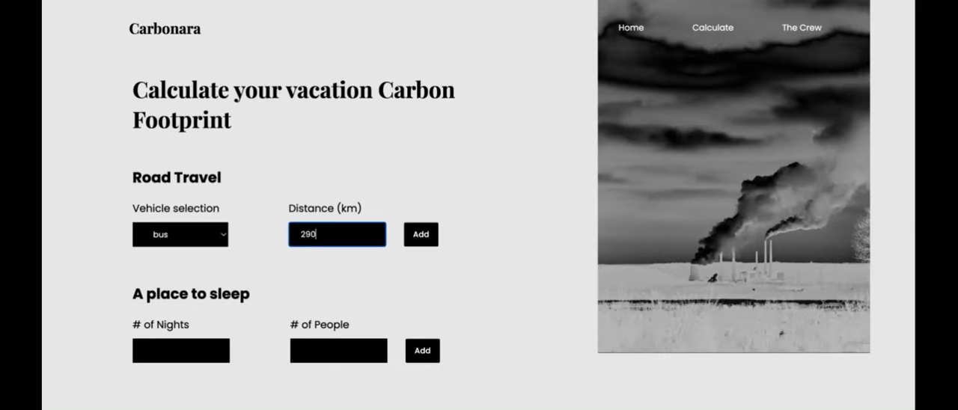
left_click(421, 235)
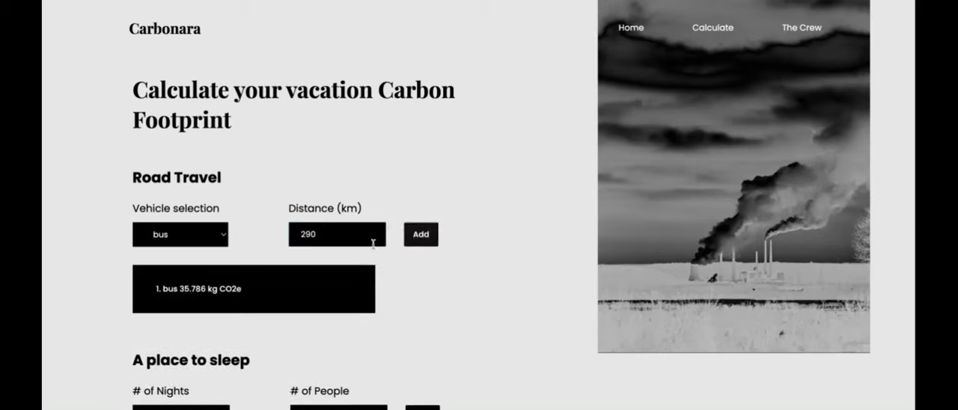
- Add a hotel stay of 3 nights for 4 people to places to sleep
scroll("down", 3)
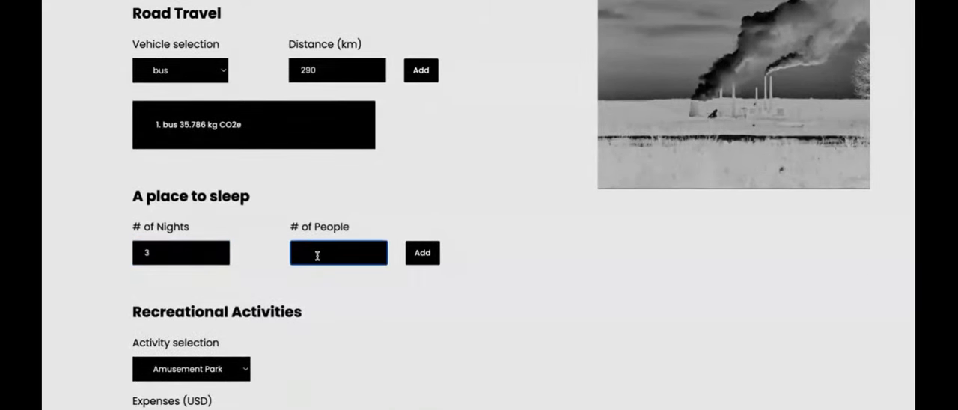
type("4")
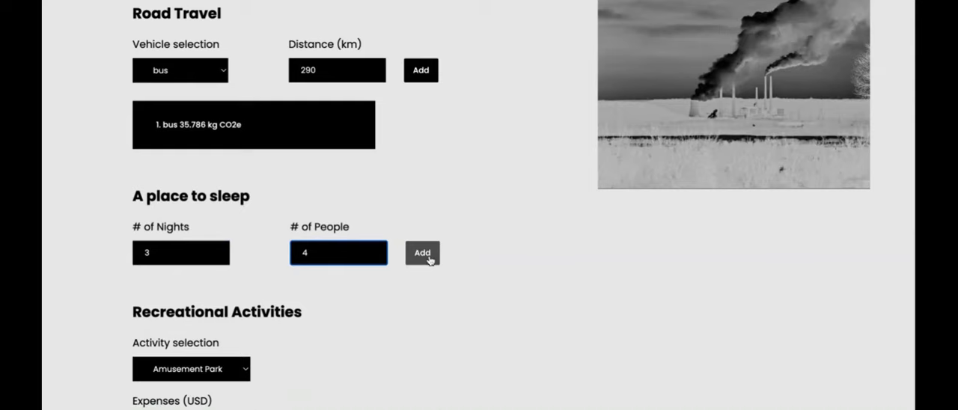
left_click(422, 252)
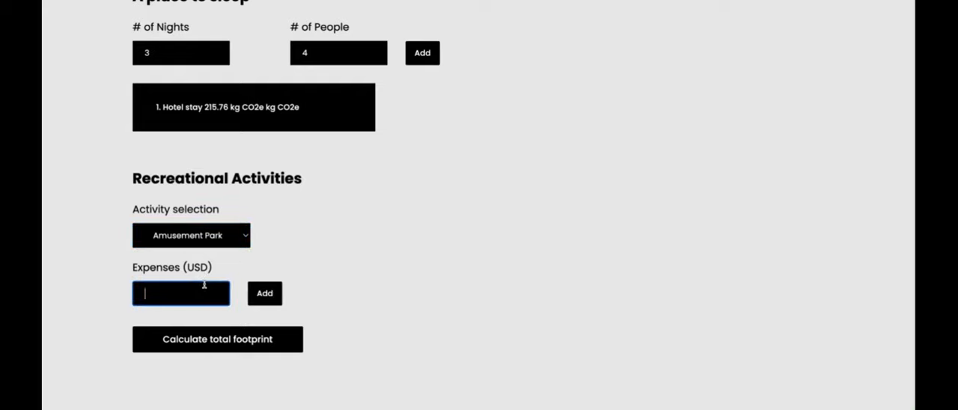
- Enter activity expenses for Amusement Park, Zoo and Movies under recreational activities
left_click(264, 292)
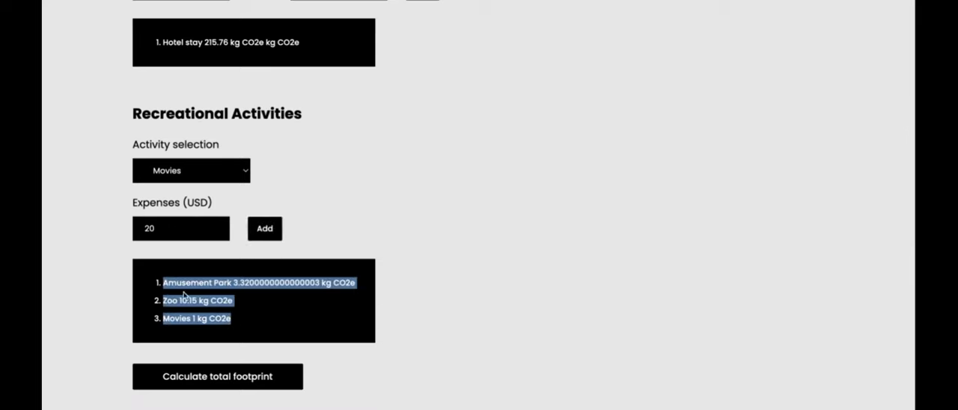
scroll("up", 3)
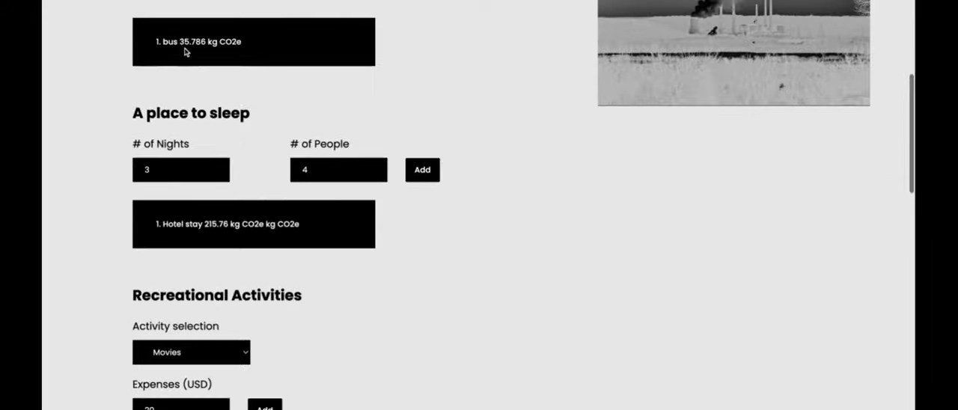
scroll("down", 3)
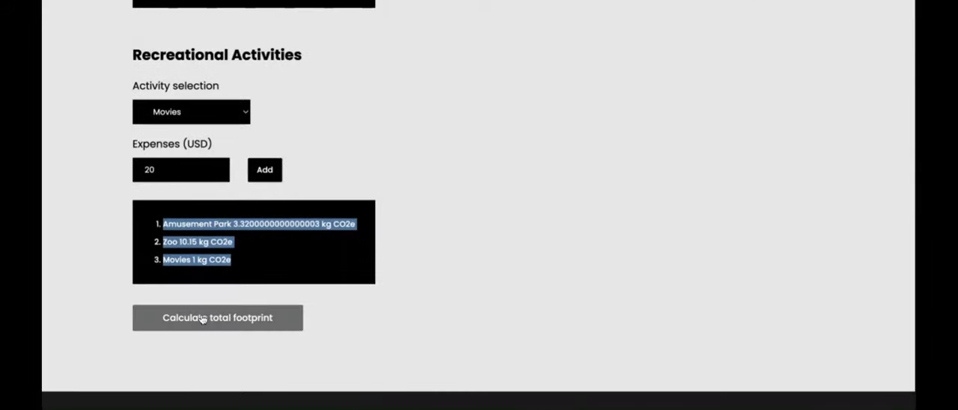
- Calculate the total footprint, review 266.016 kg CO2 and 13 trees, then scroll back up
left_click(217, 317)
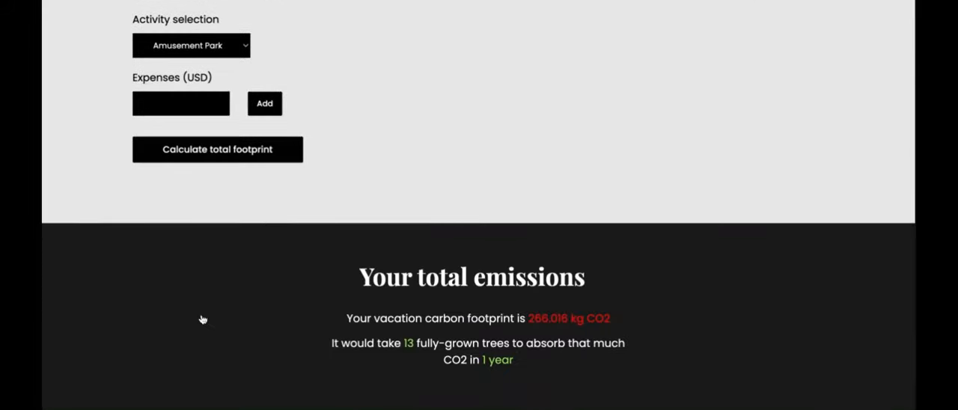
scroll("down", 3)
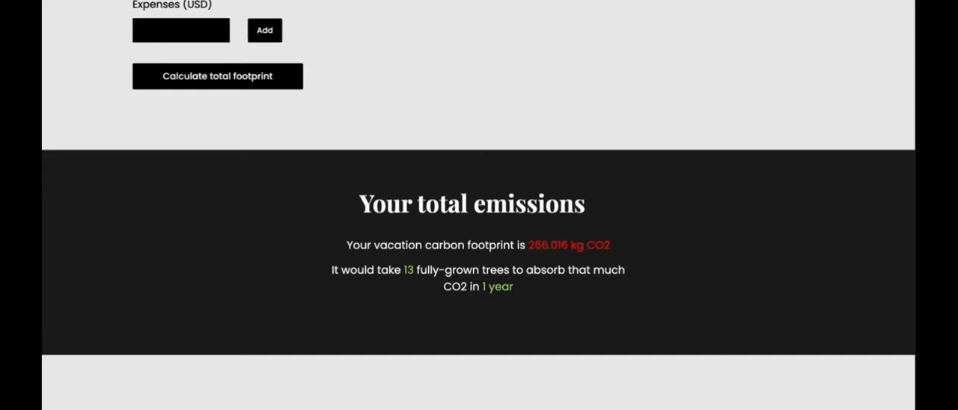
scroll("up", 3)
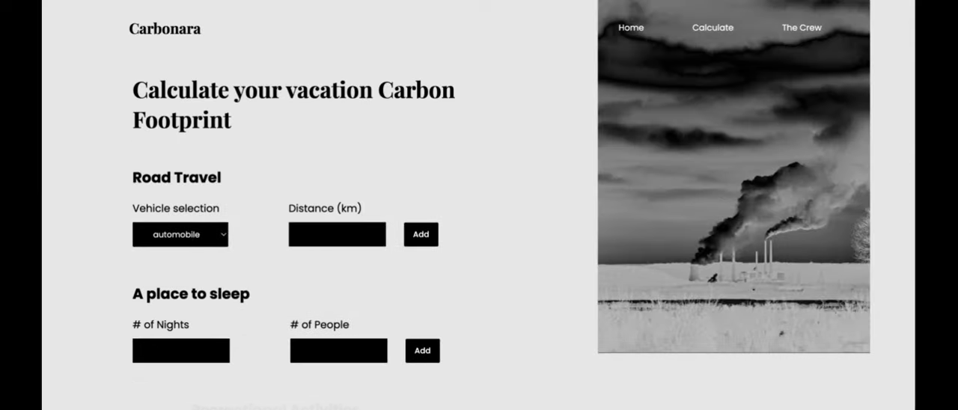